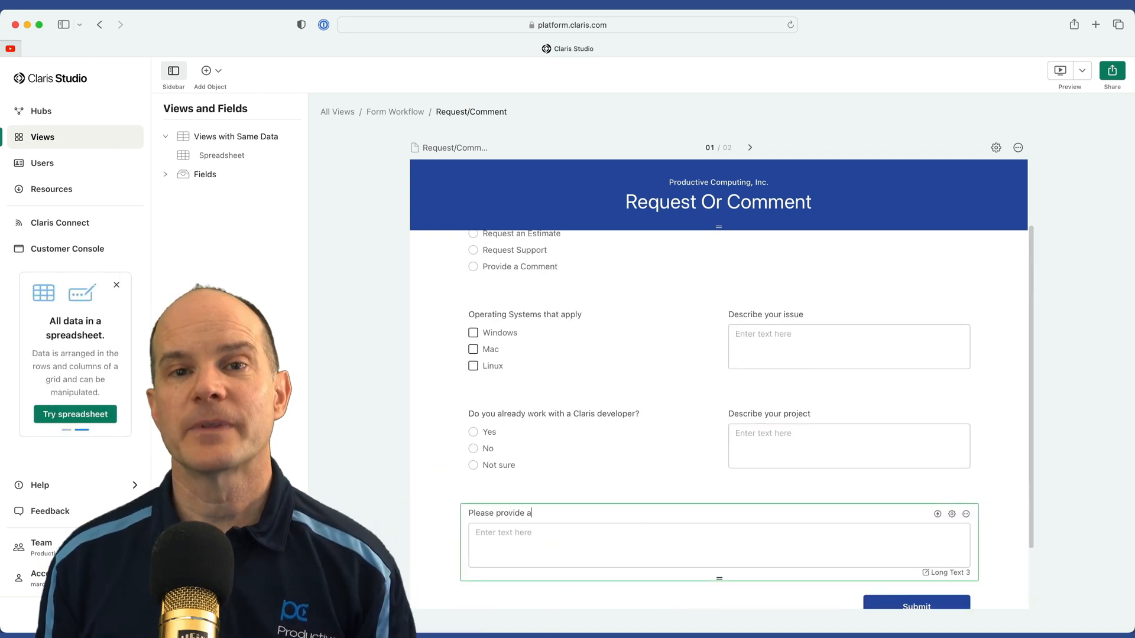
# Complete the label 'Please provide a comment' and preview the Request Or Comment form
pyautogui.write('comment')
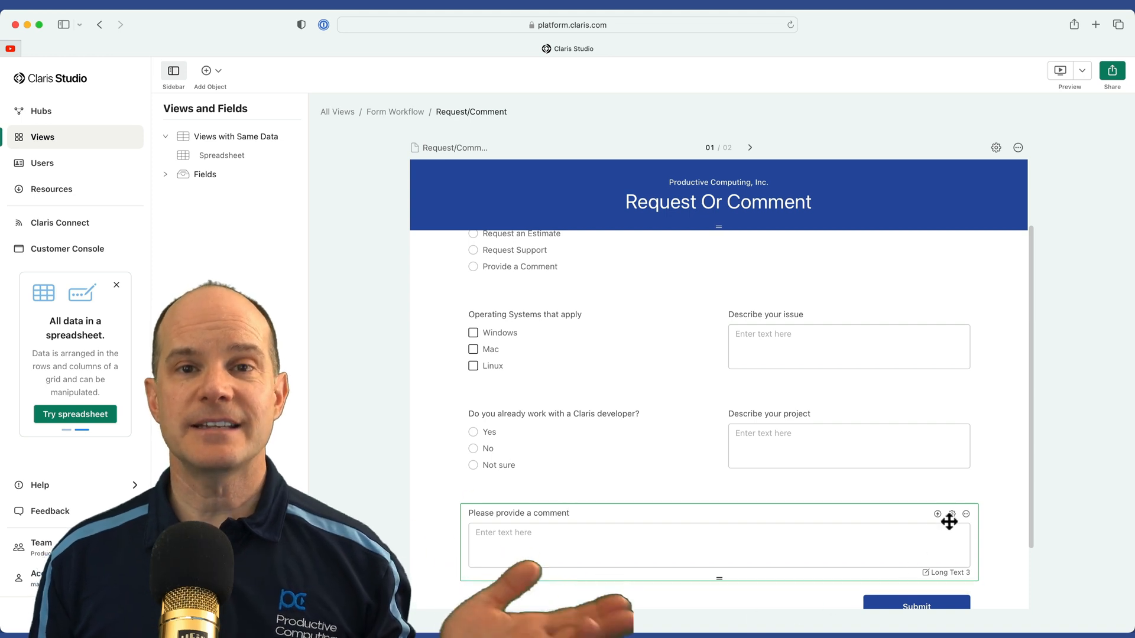
pyautogui.click(1059, 70)
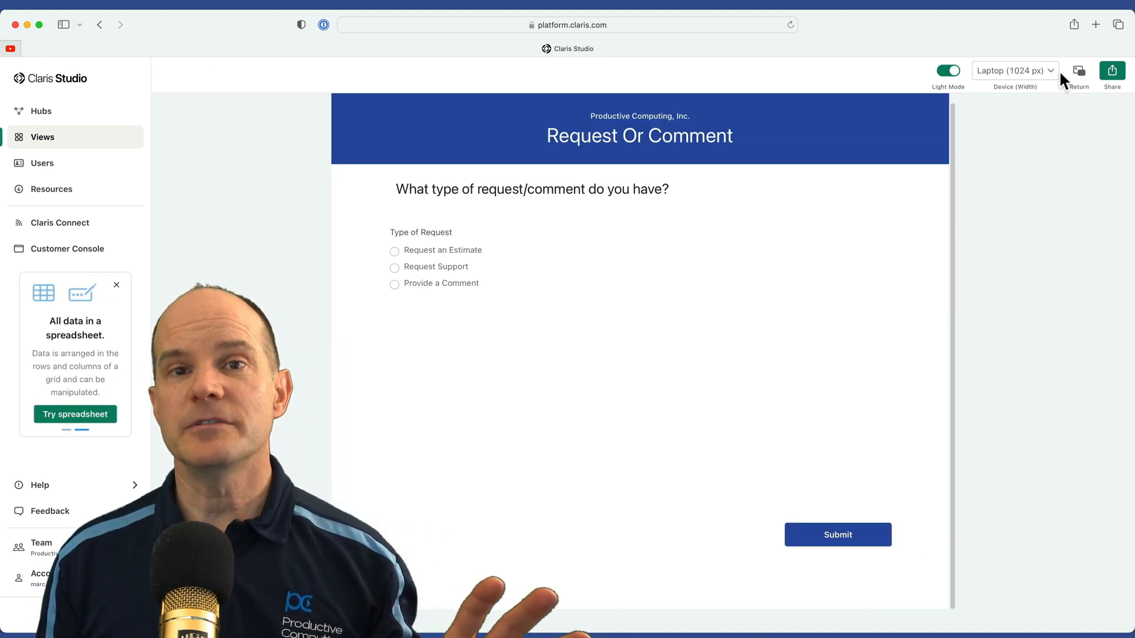
# Exit the form preview and return to the editor
pyautogui.click(394, 283)
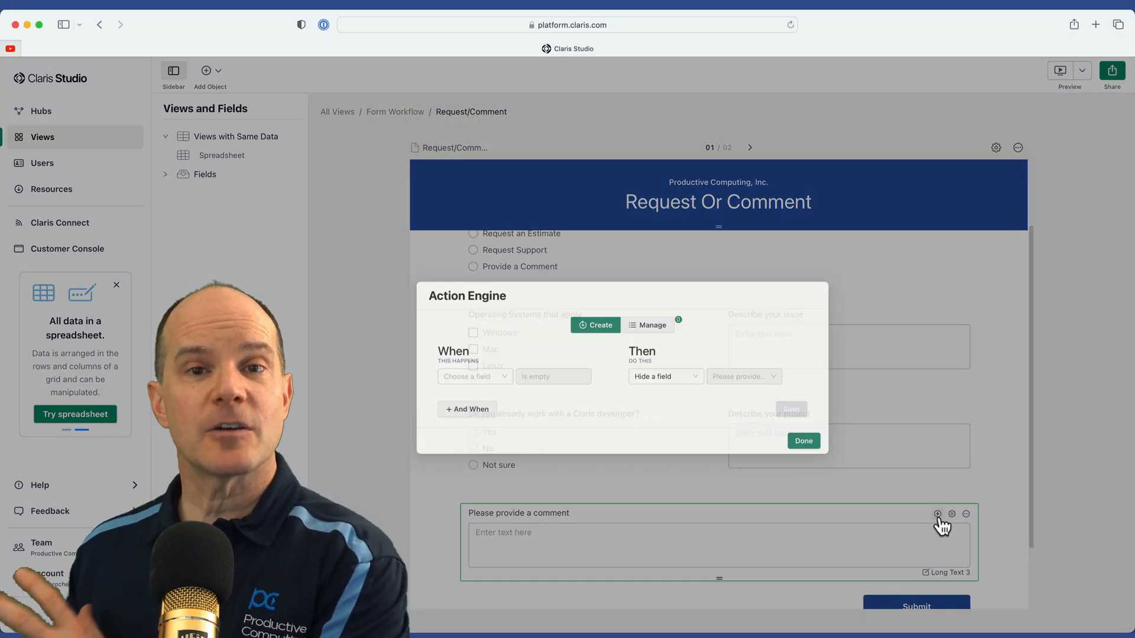
# Hide the comment field when Type of Request is not equal to Provide a Comment
pyautogui.click(394, 348)
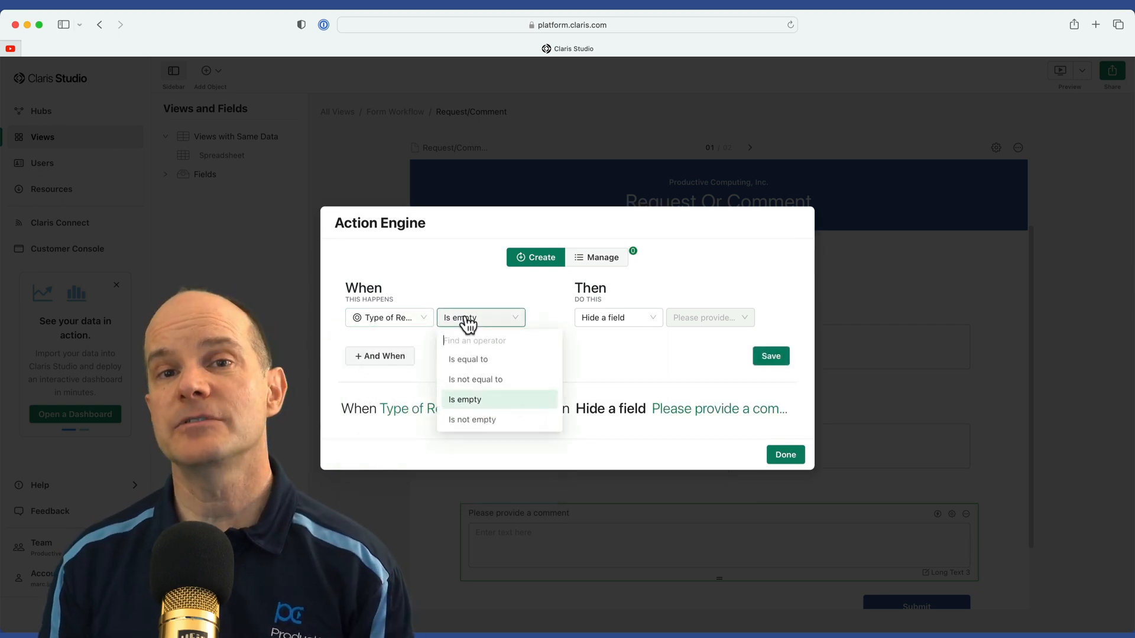
pyautogui.click(475, 380)
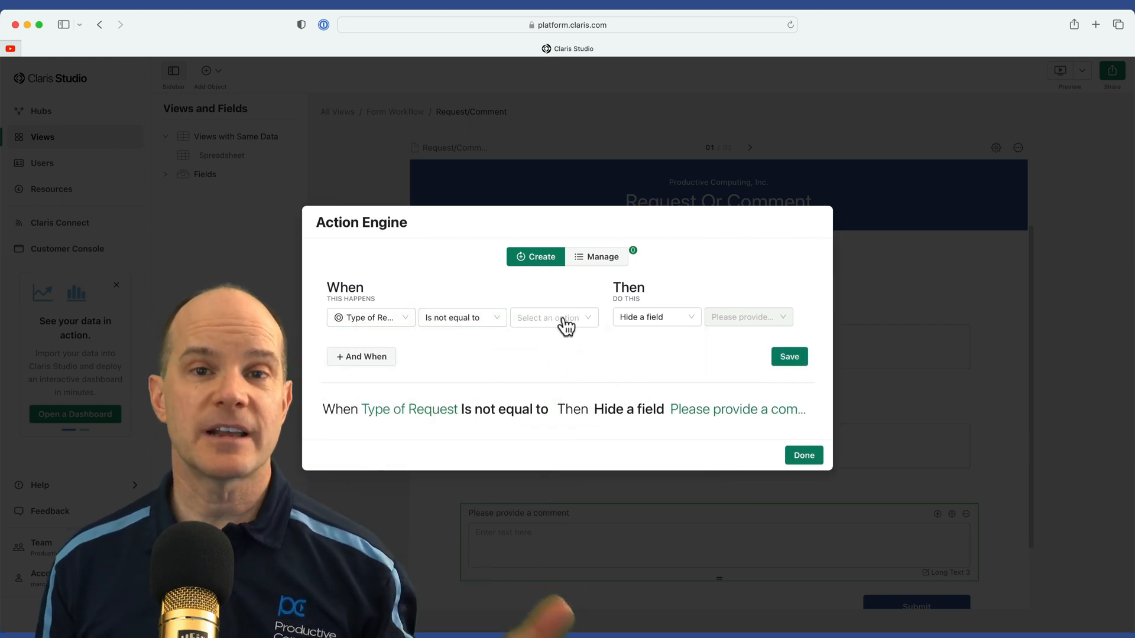
pyautogui.click(554, 316)
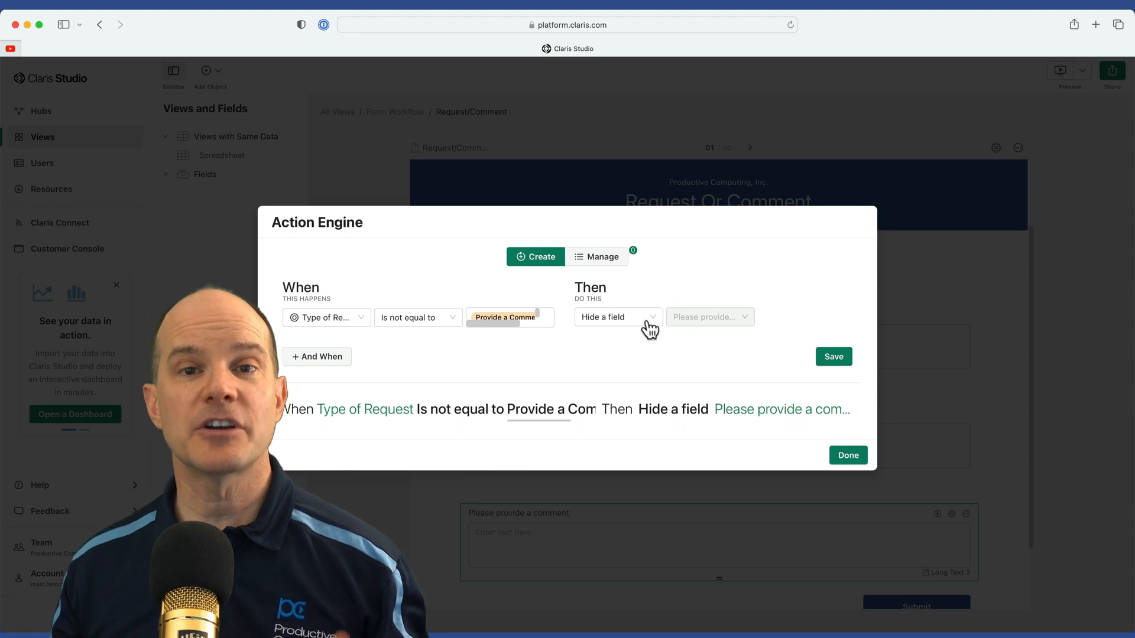
pyautogui.click(848, 456)
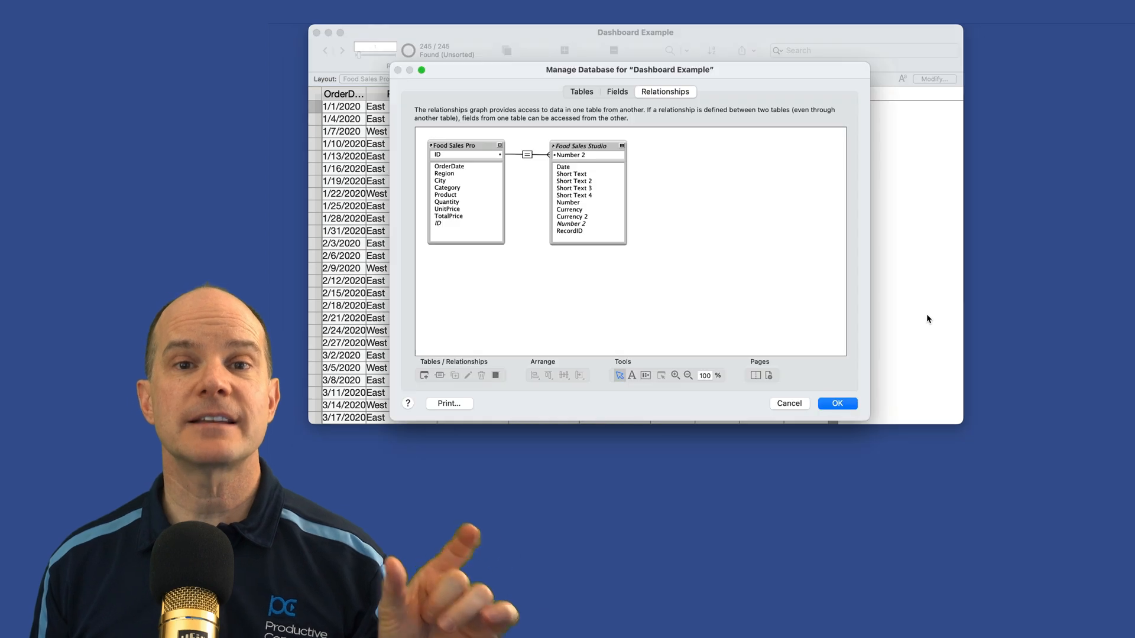
# Browse the Summer Camp Dashboard's class, food, allergy and start-date charts
pyautogui.moveTo(629, 70); pyautogui.dragTo(825, 73)
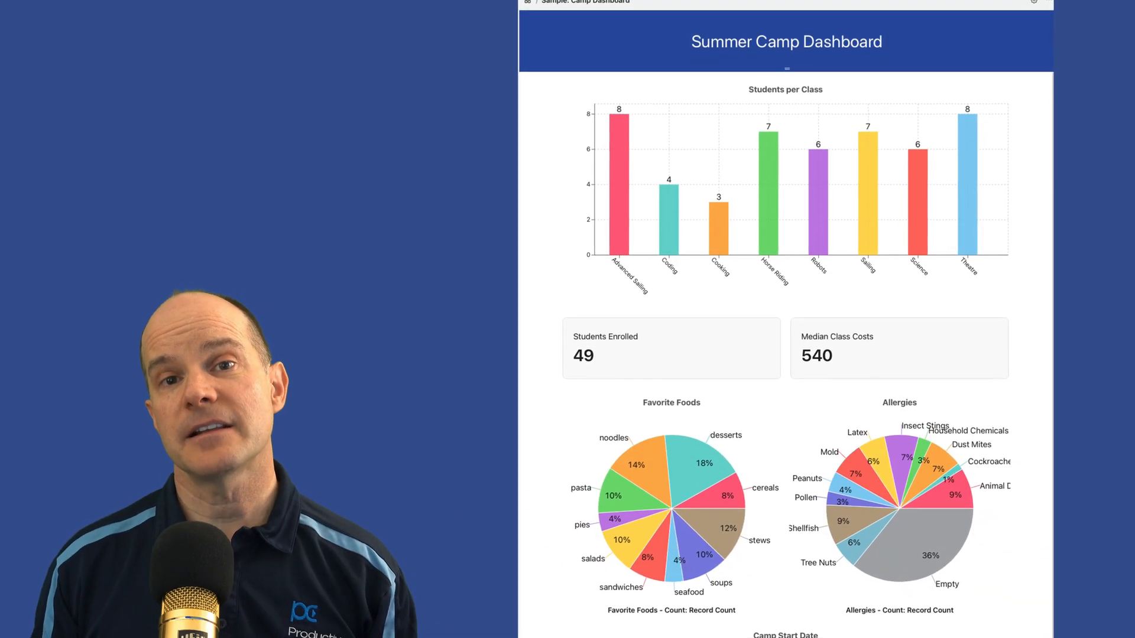
pyautogui.scroll(-3)
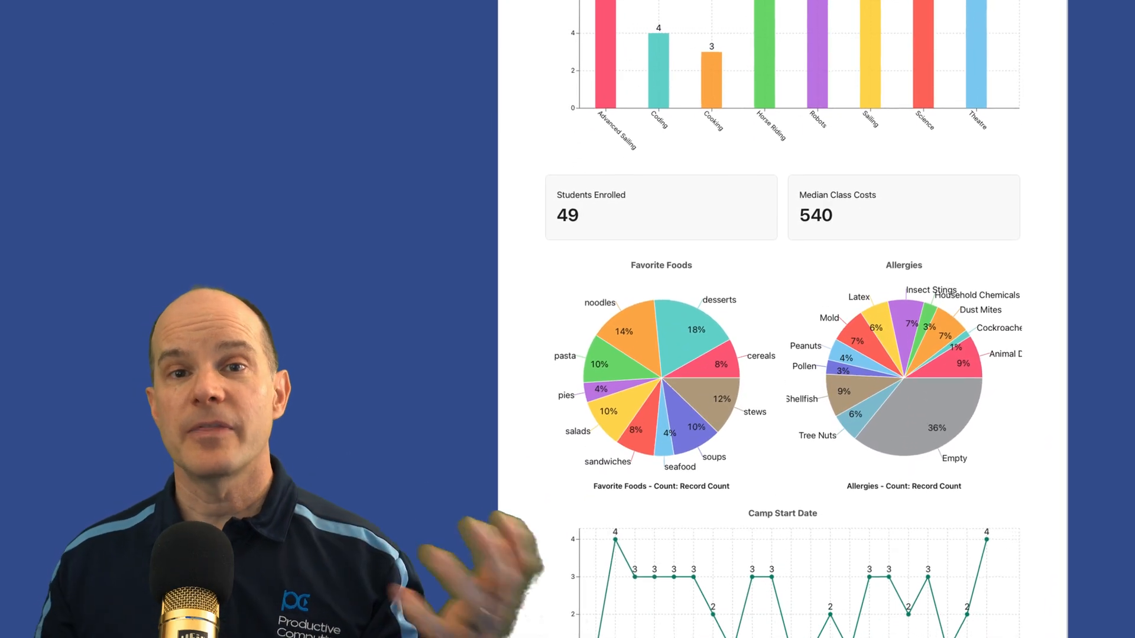